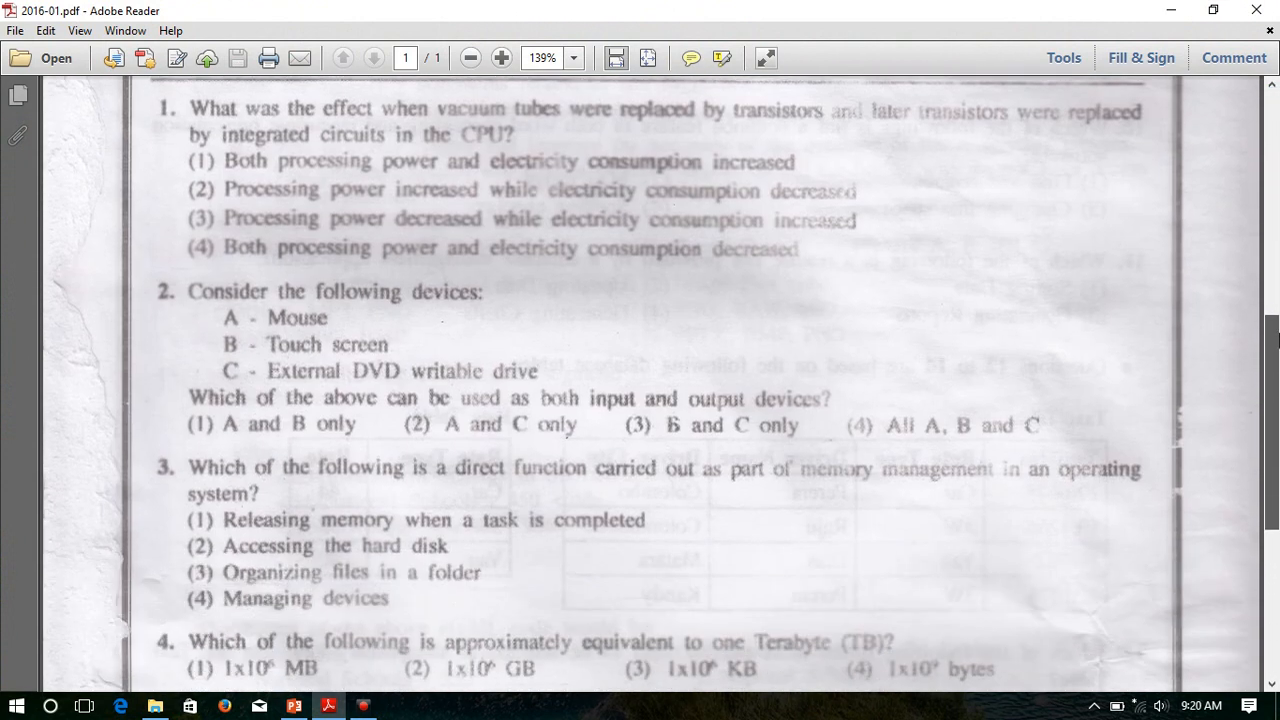
Scroll the exam PDF down to question 3 on memory management.
scroll(down, 3)
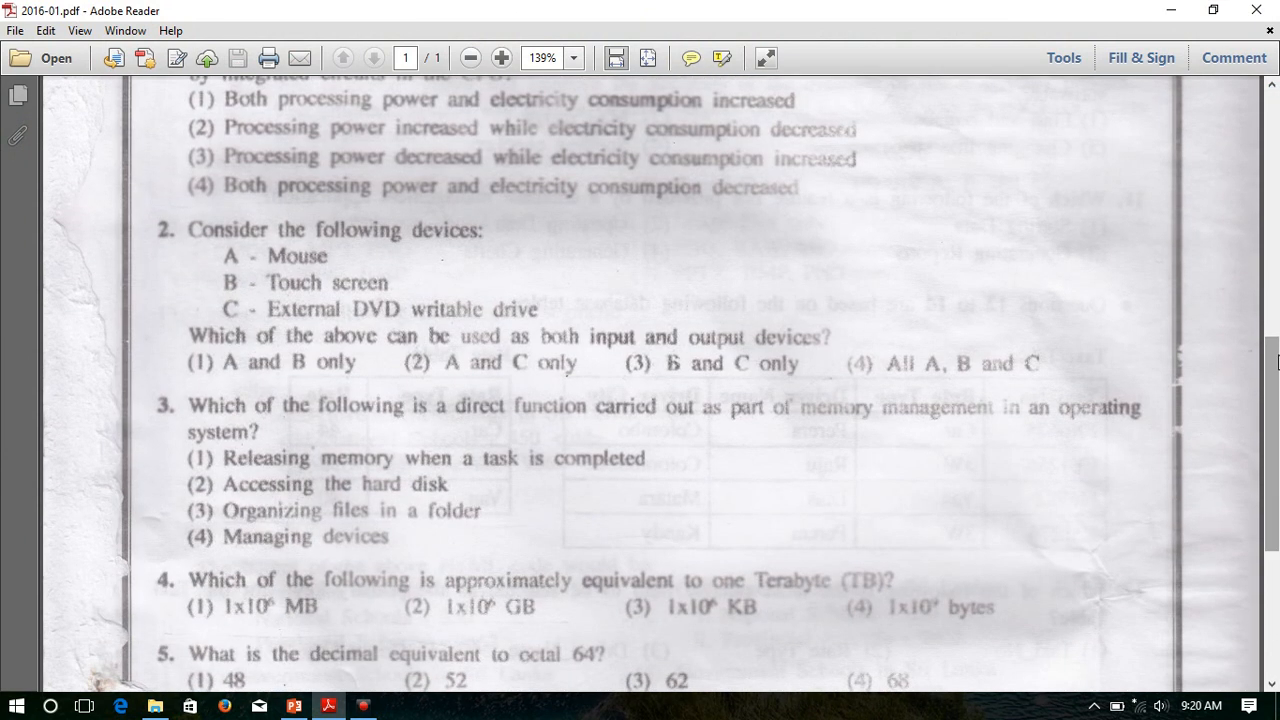
mouse_move(451, 468)
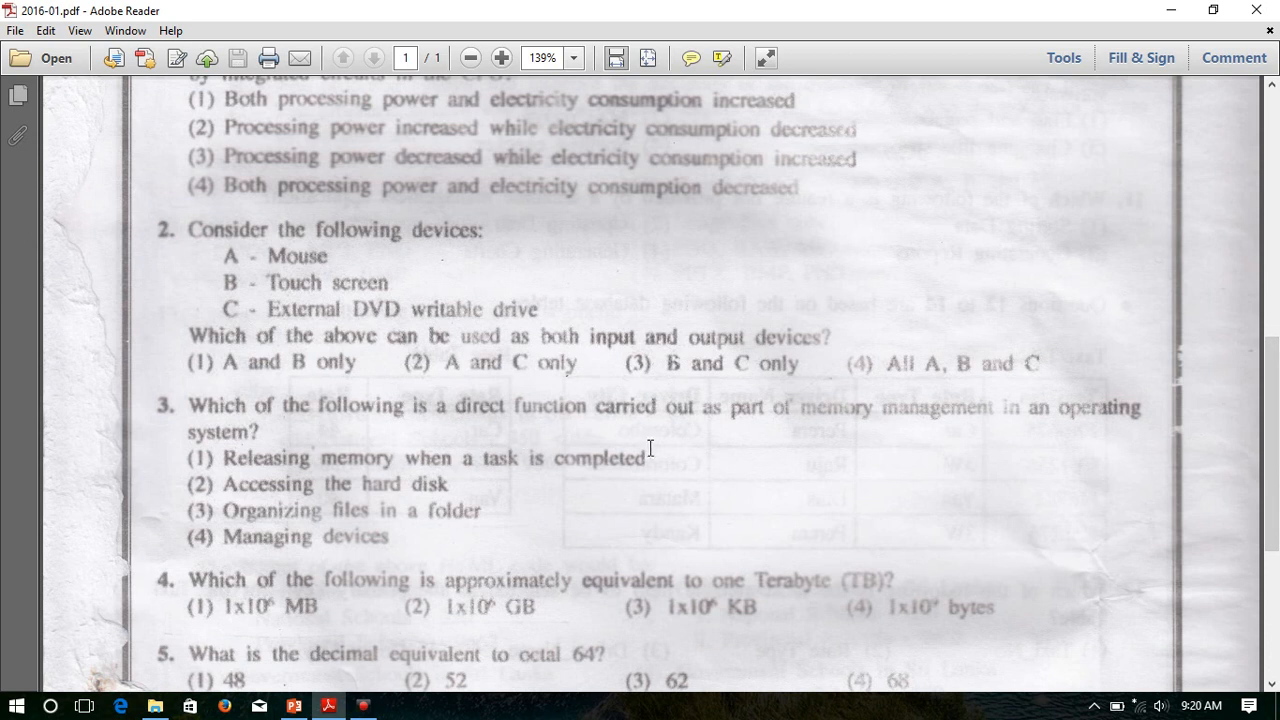
mouse_move(816, 435)
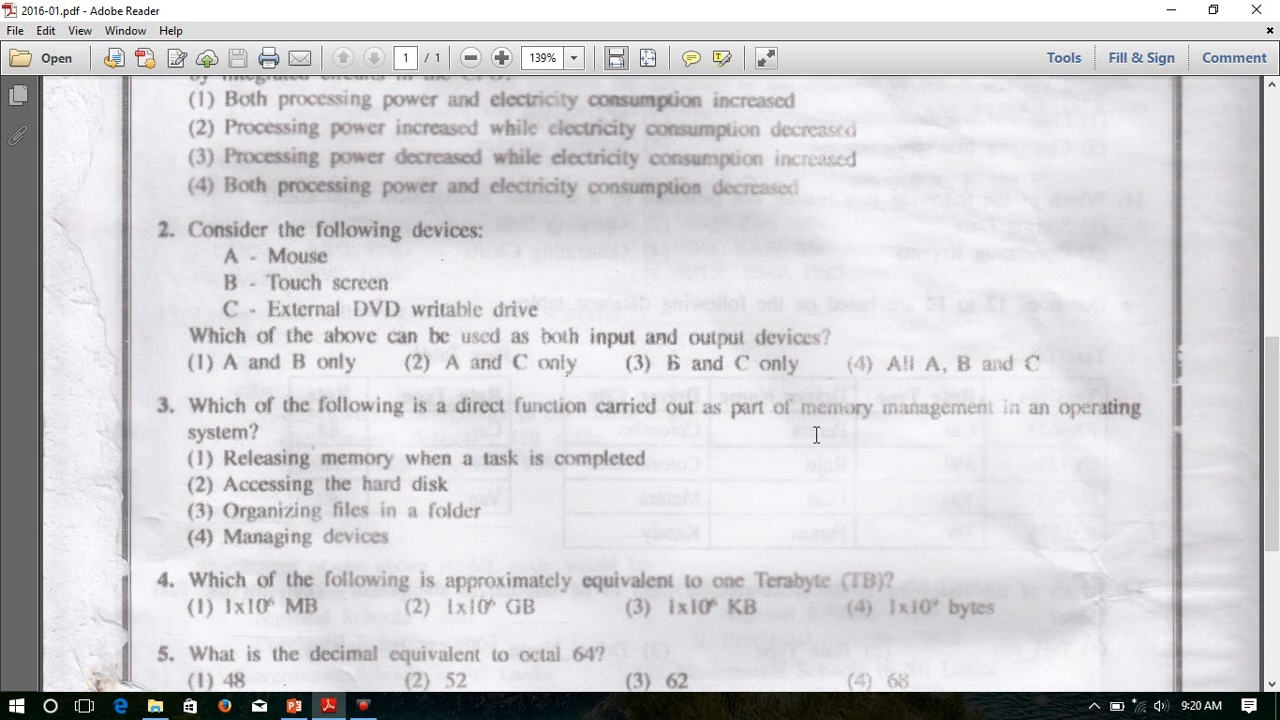
mouse_move(888, 430)
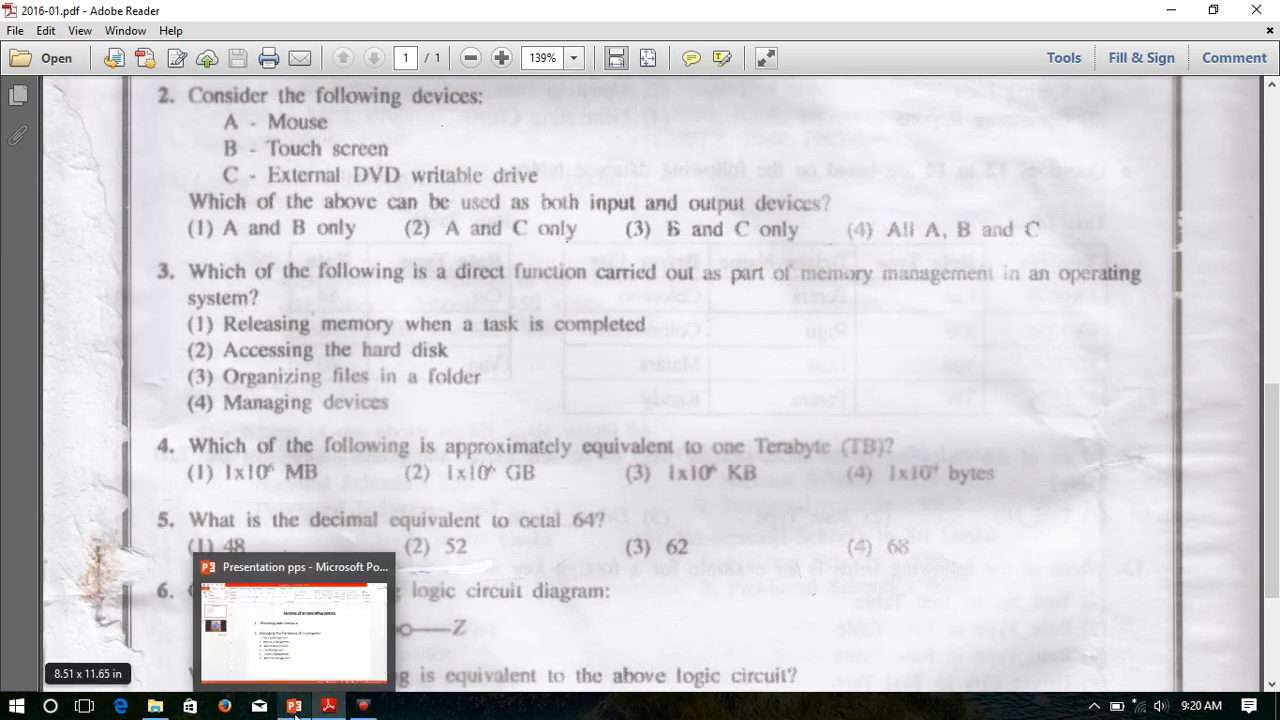
Switch to the operating system presentation and start the slide show from slide 1.
click(293, 705)
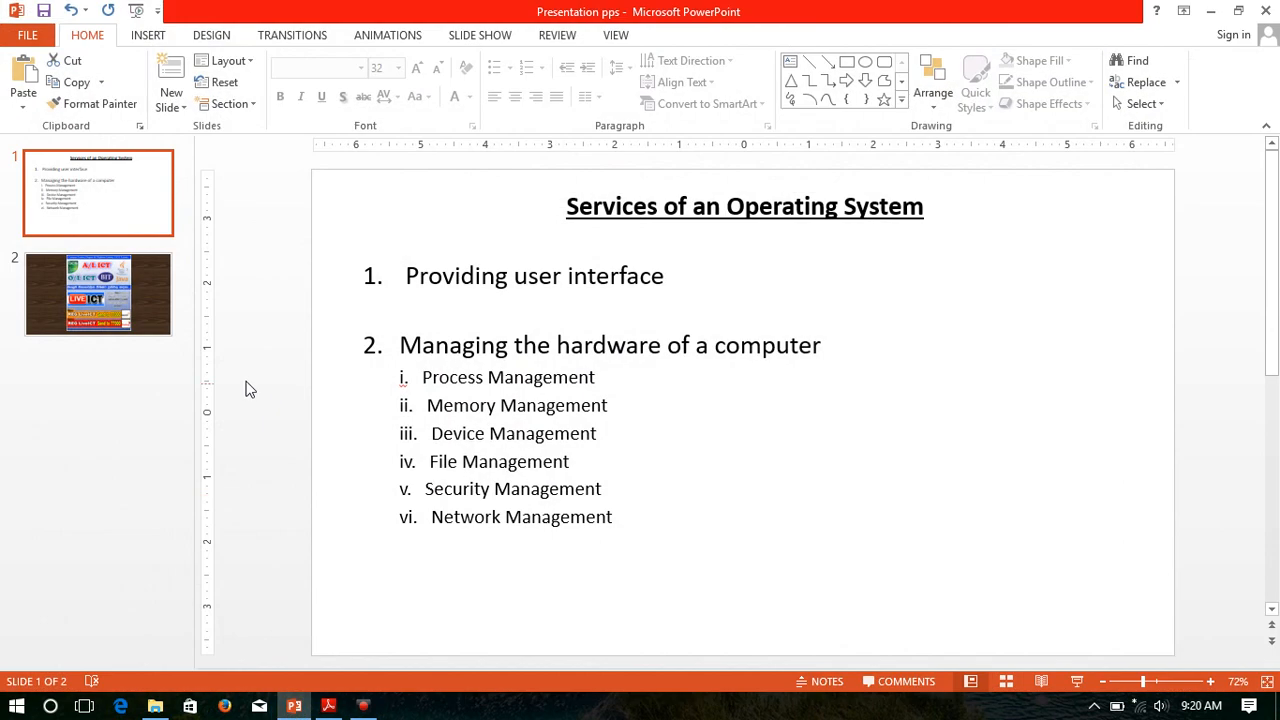
click(15, 705)
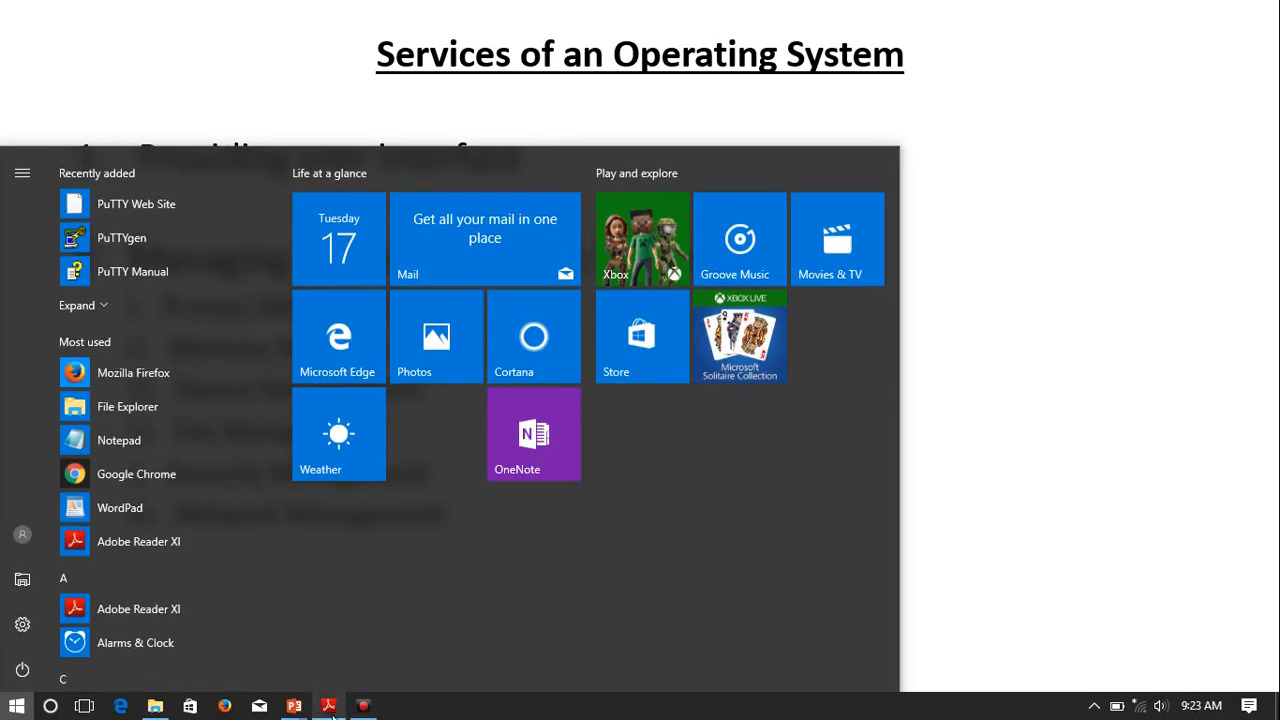
Return to the exam paper in Adobe Reader and move back to its title and instructions.
click(329, 707)
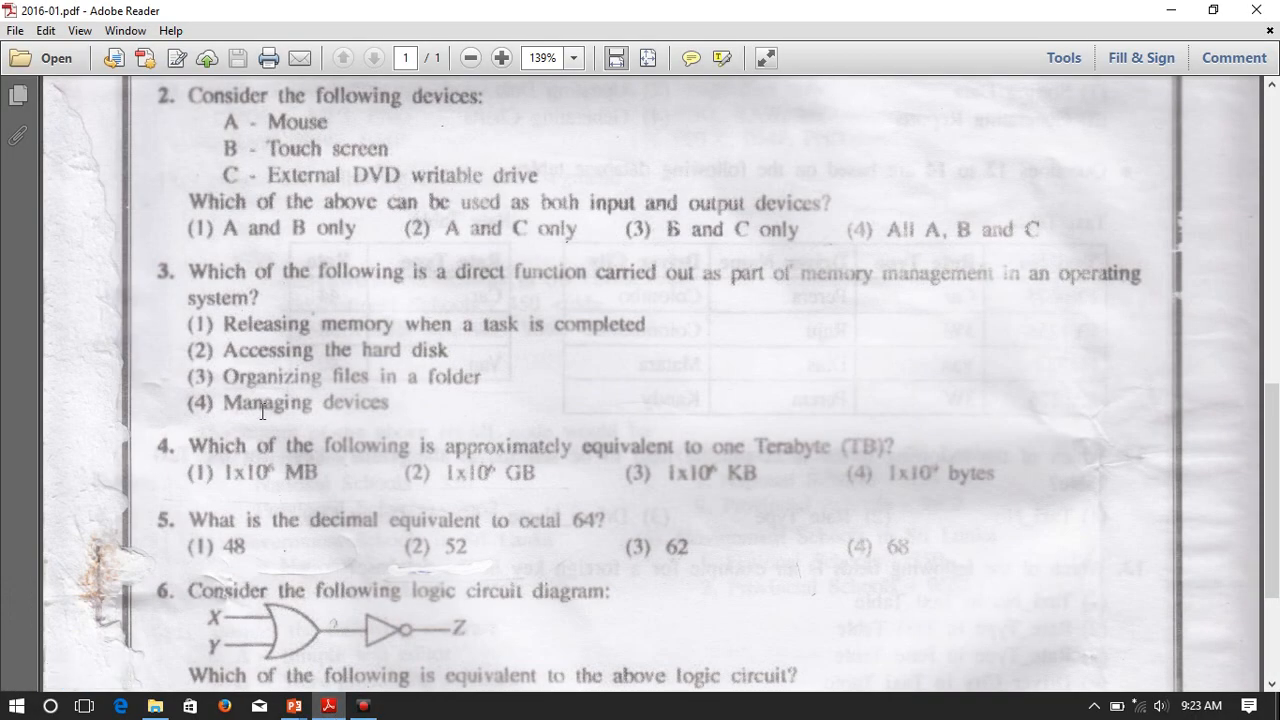
mouse_move(395, 408)
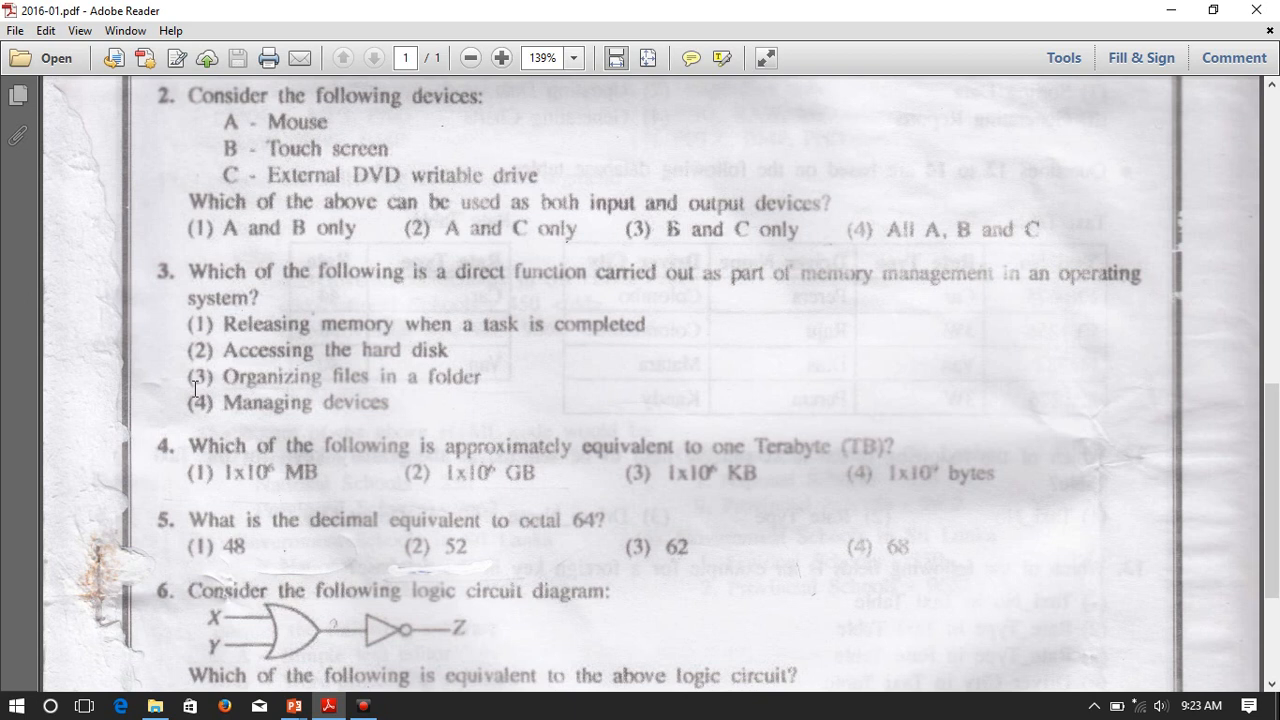
mouse_move(477, 393)
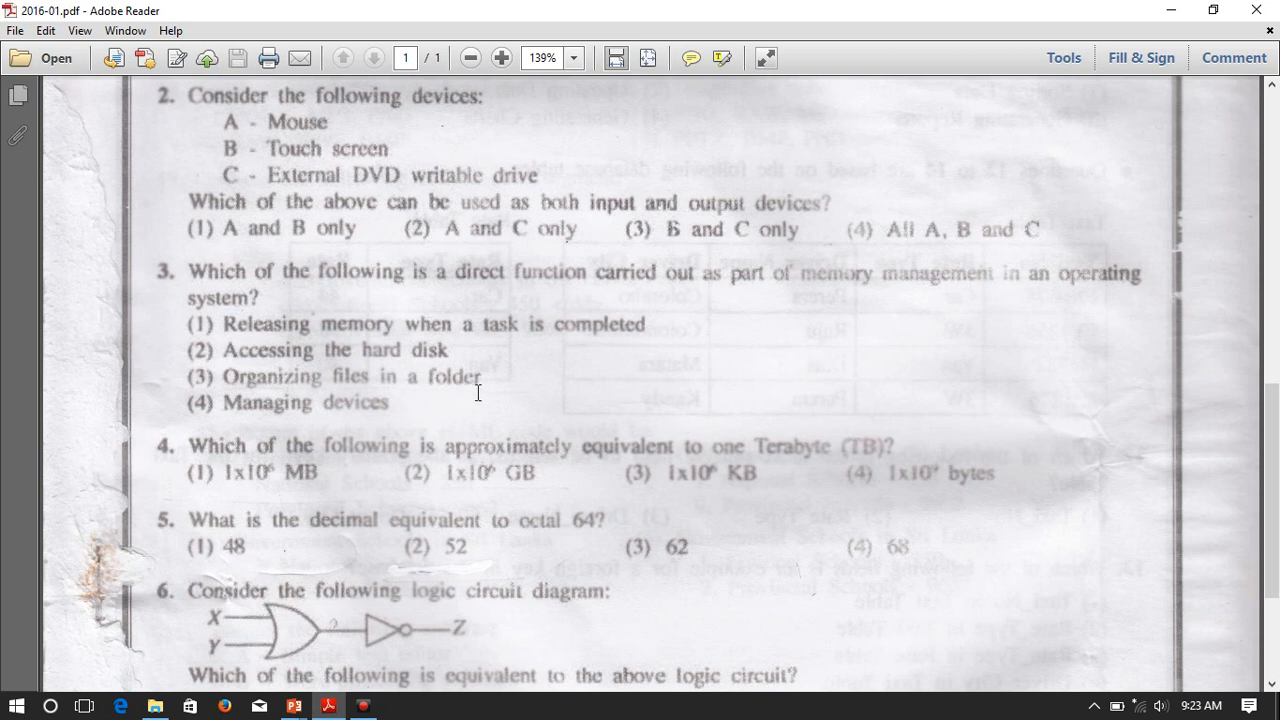
mouse_move(485, 378)
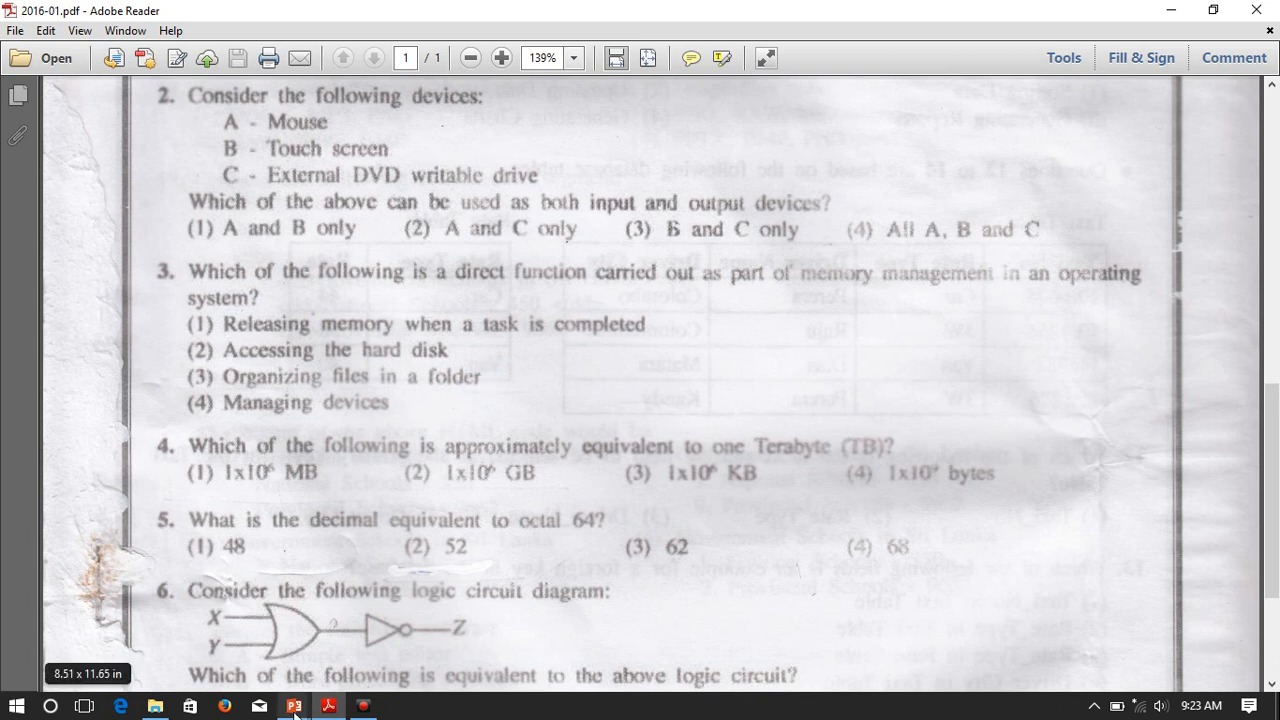
click(15, 707)
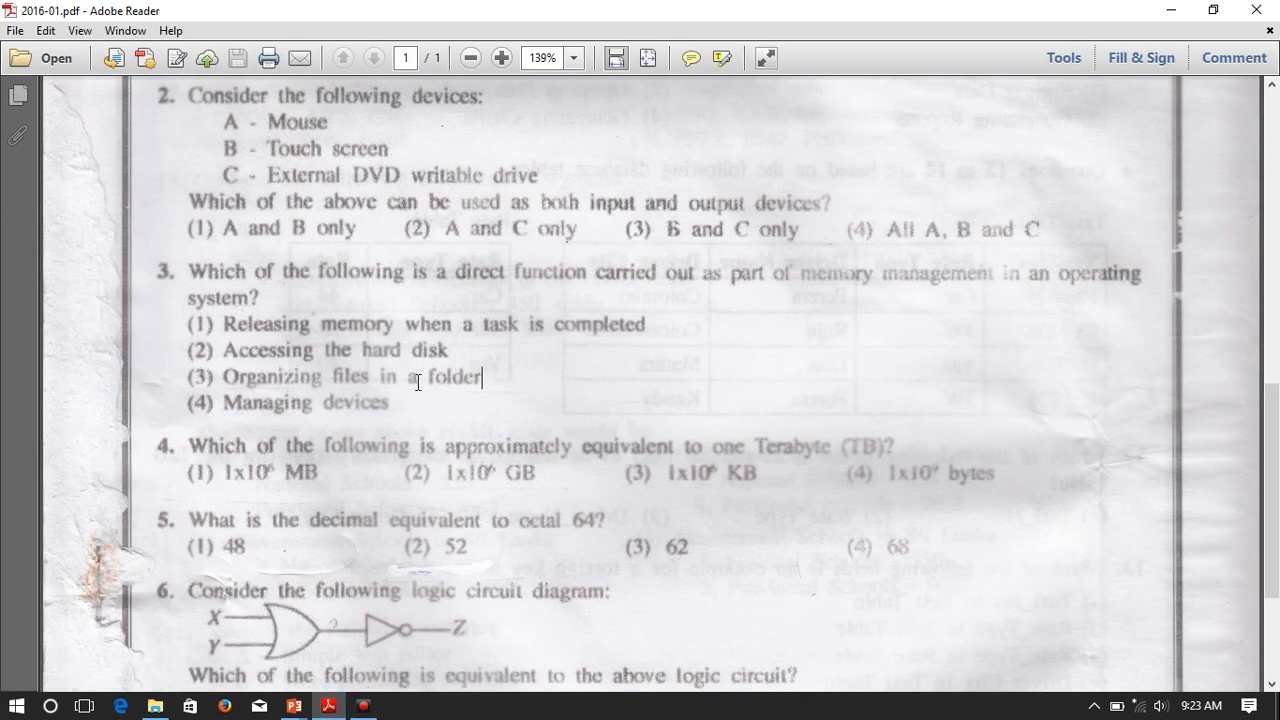
mouse_move(458, 352)
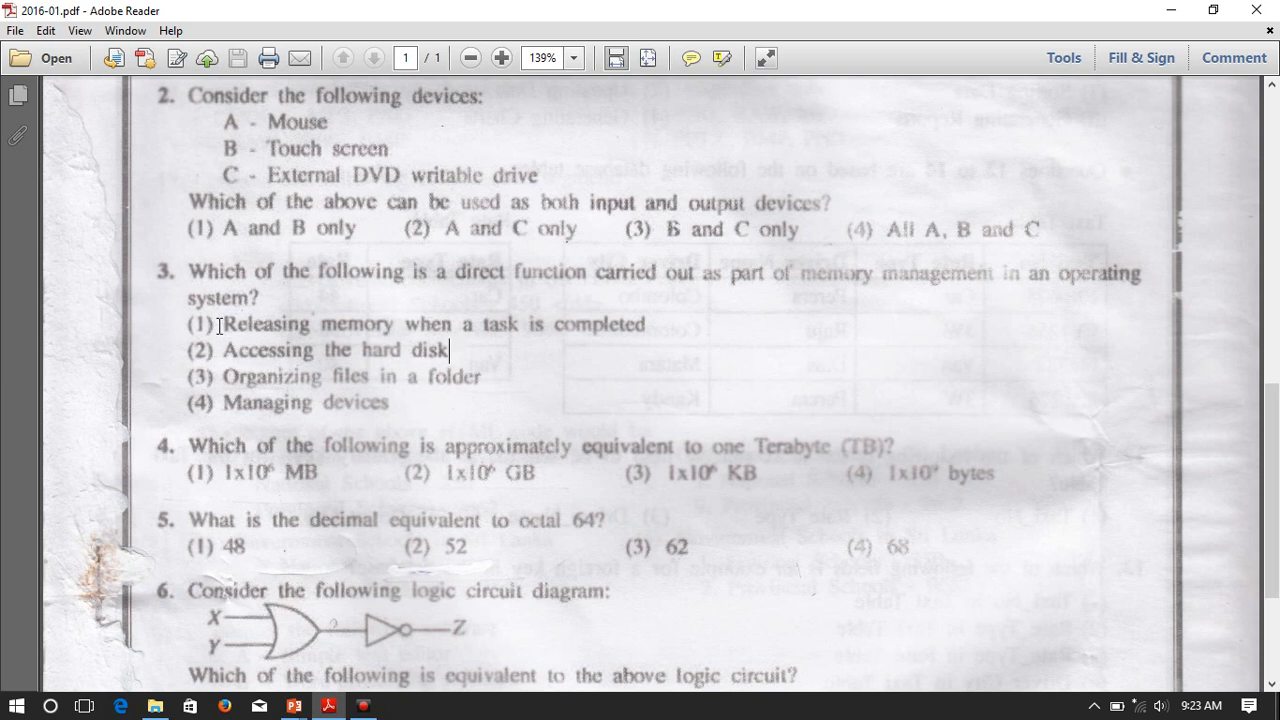
mouse_move(480, 331)
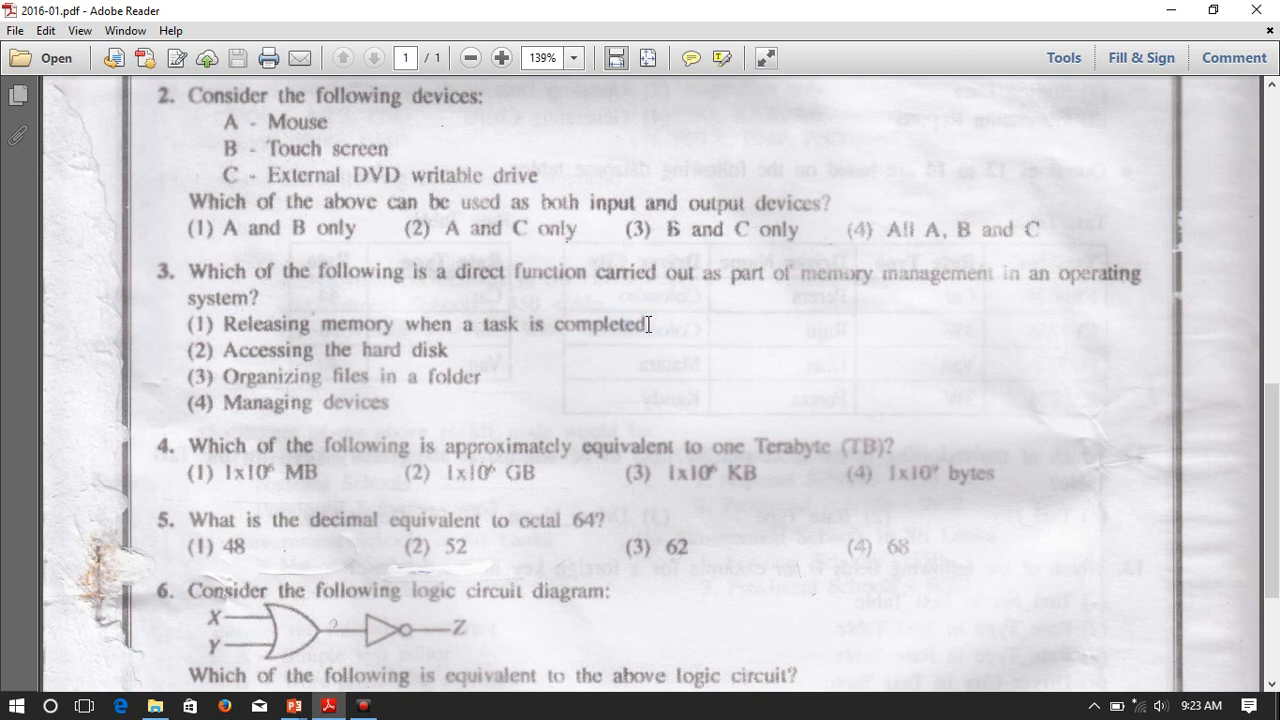
drag(490, 324, 650, 324)
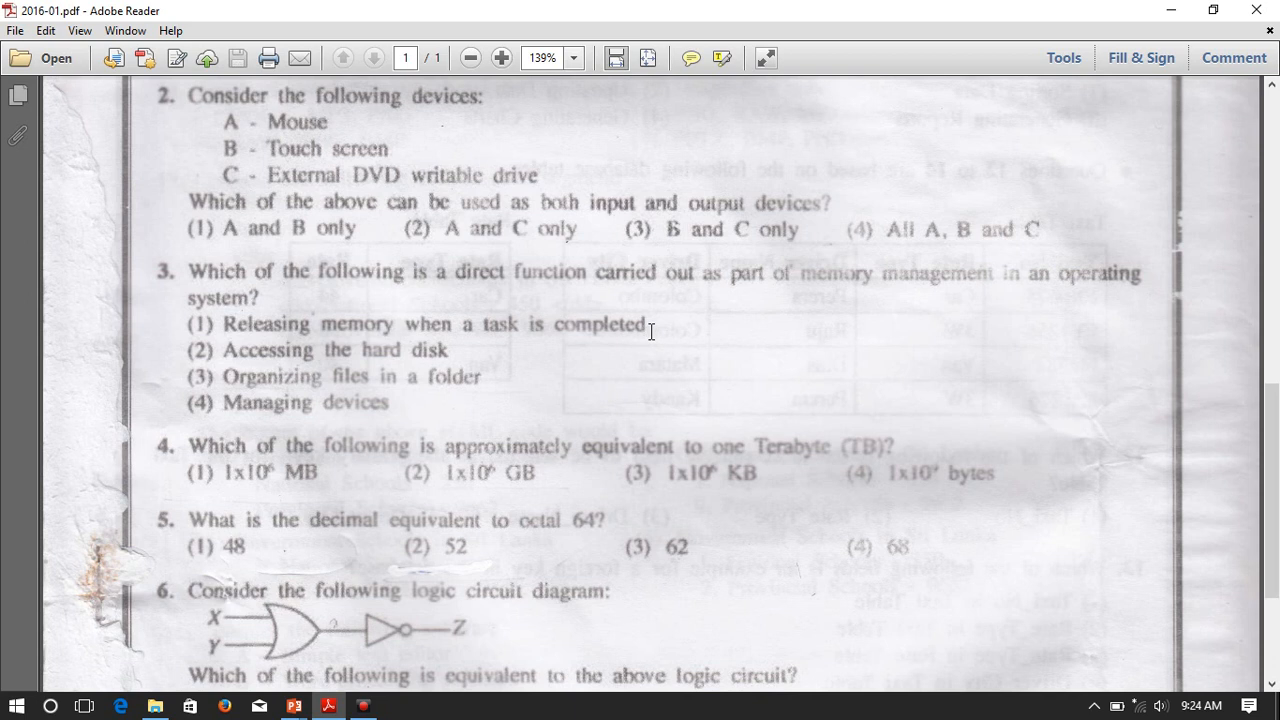
mouse_move(315, 309)
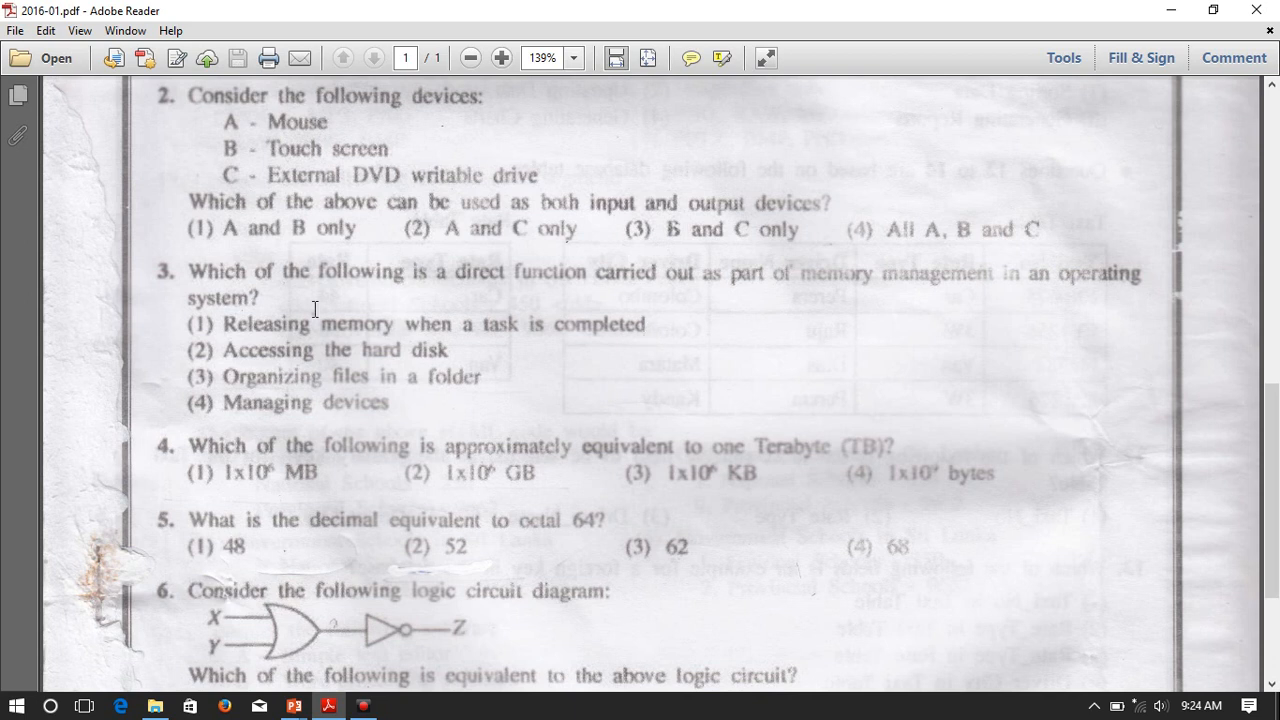
click(185, 324)
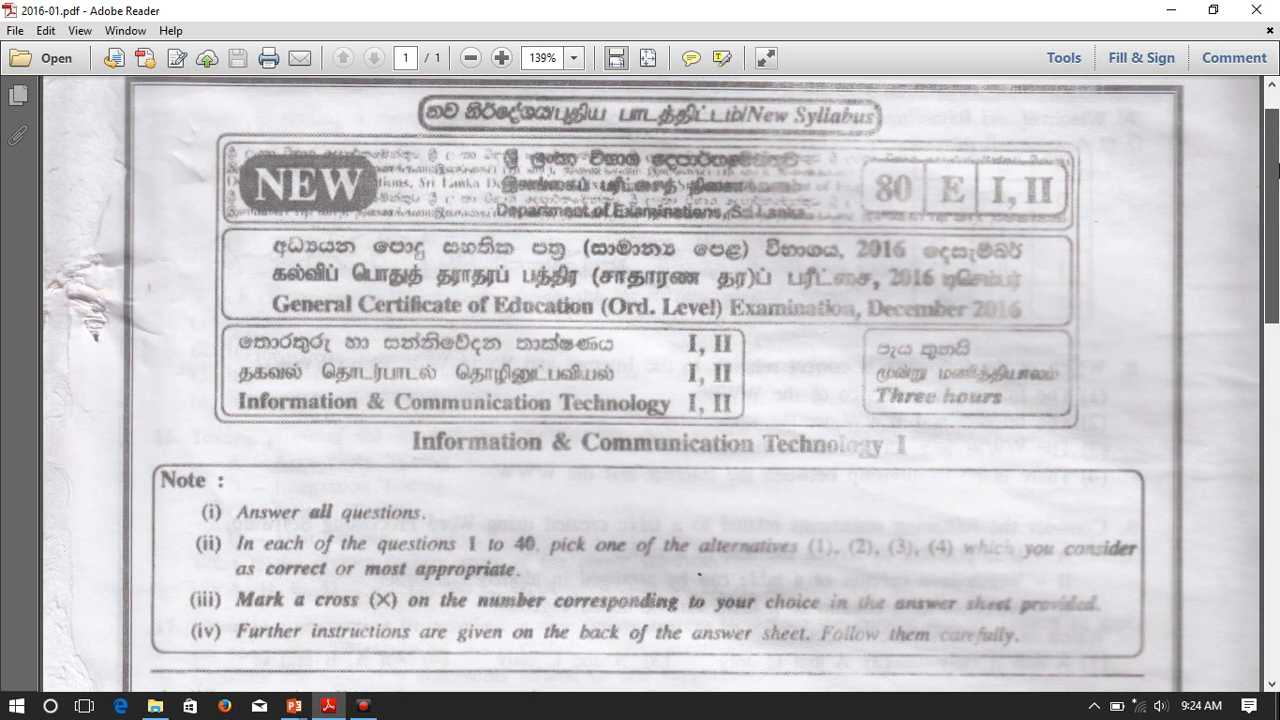
Scroll down to question 3 and double-click in its answer text.
scroll(down, 3)
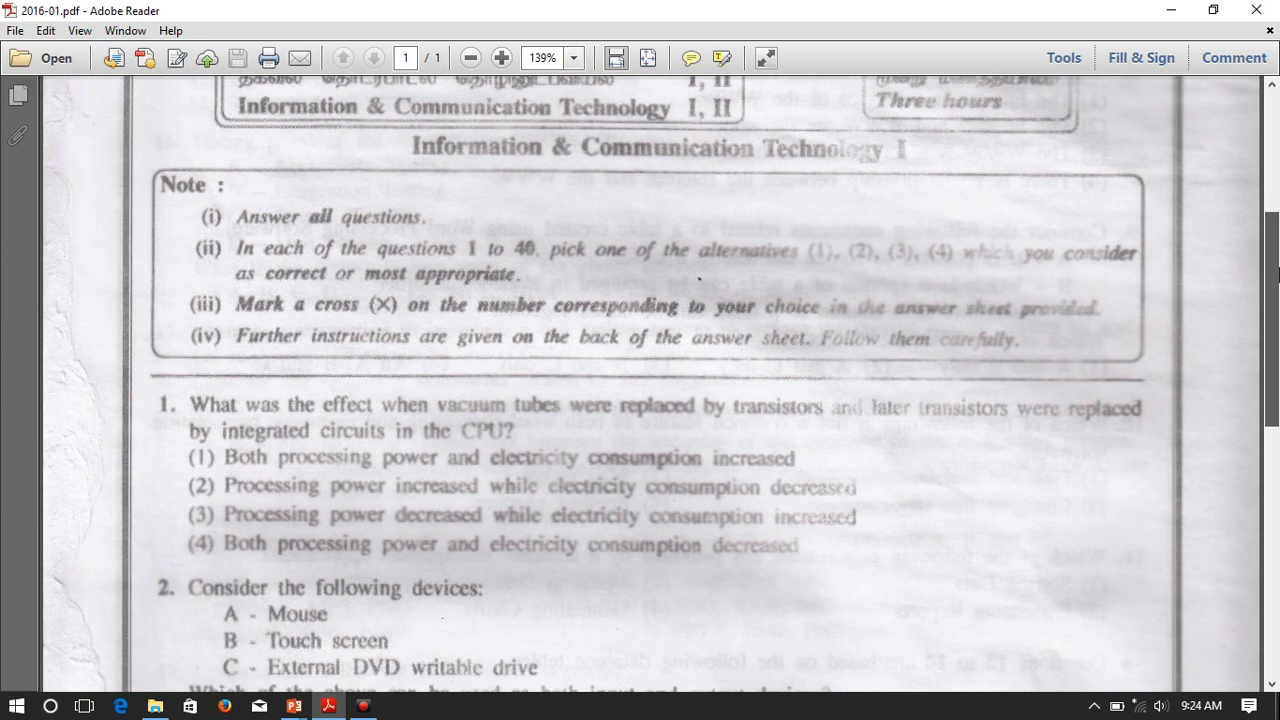
scroll(down, 3)
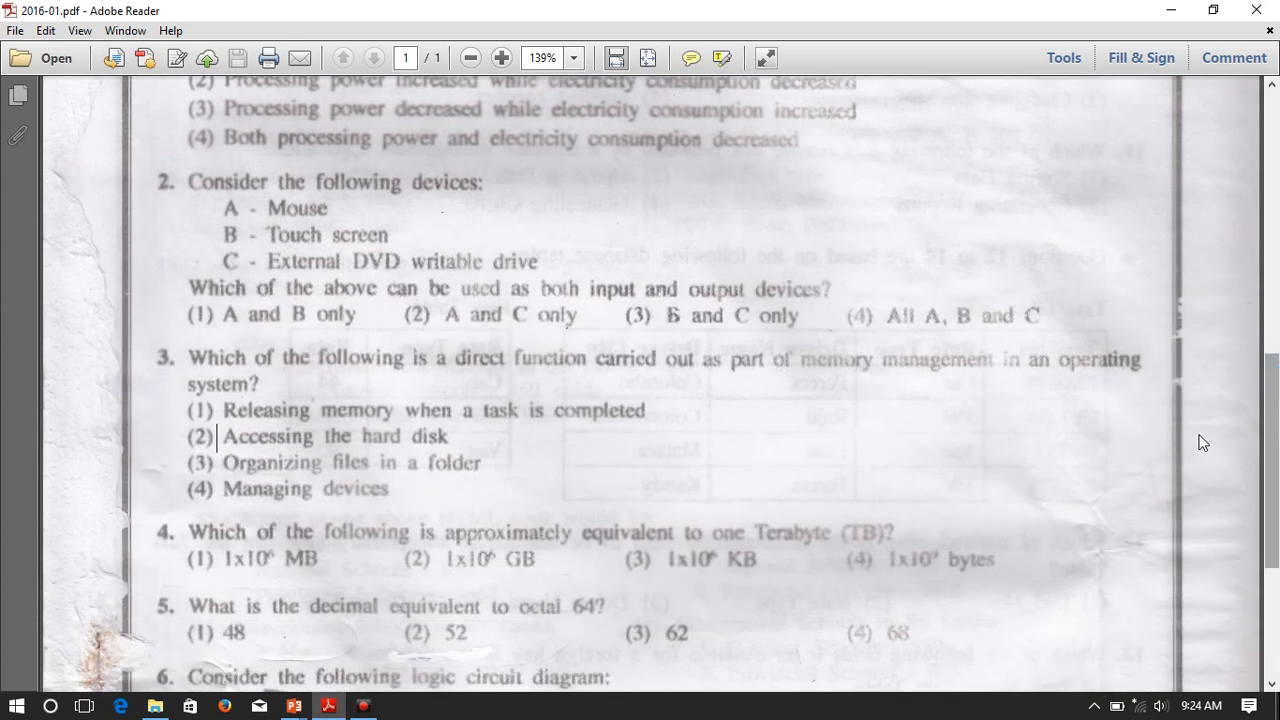
double_click(260, 410)
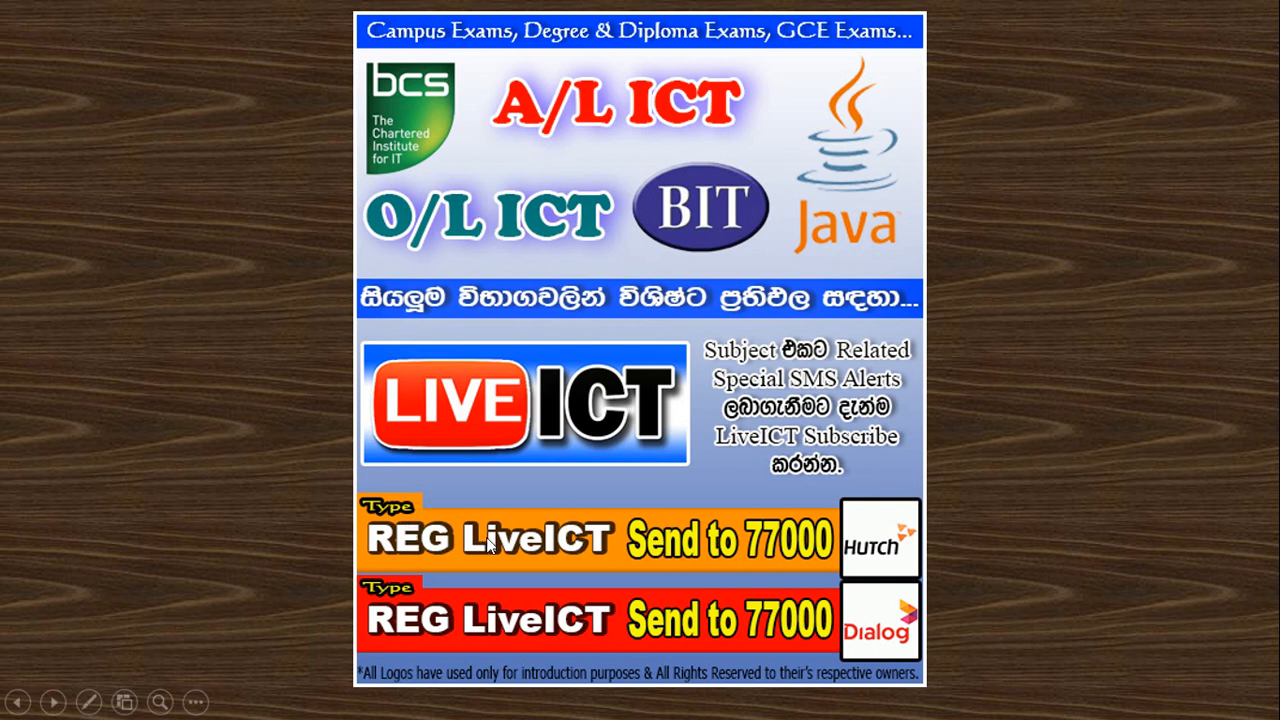
mouse_move(815, 558)
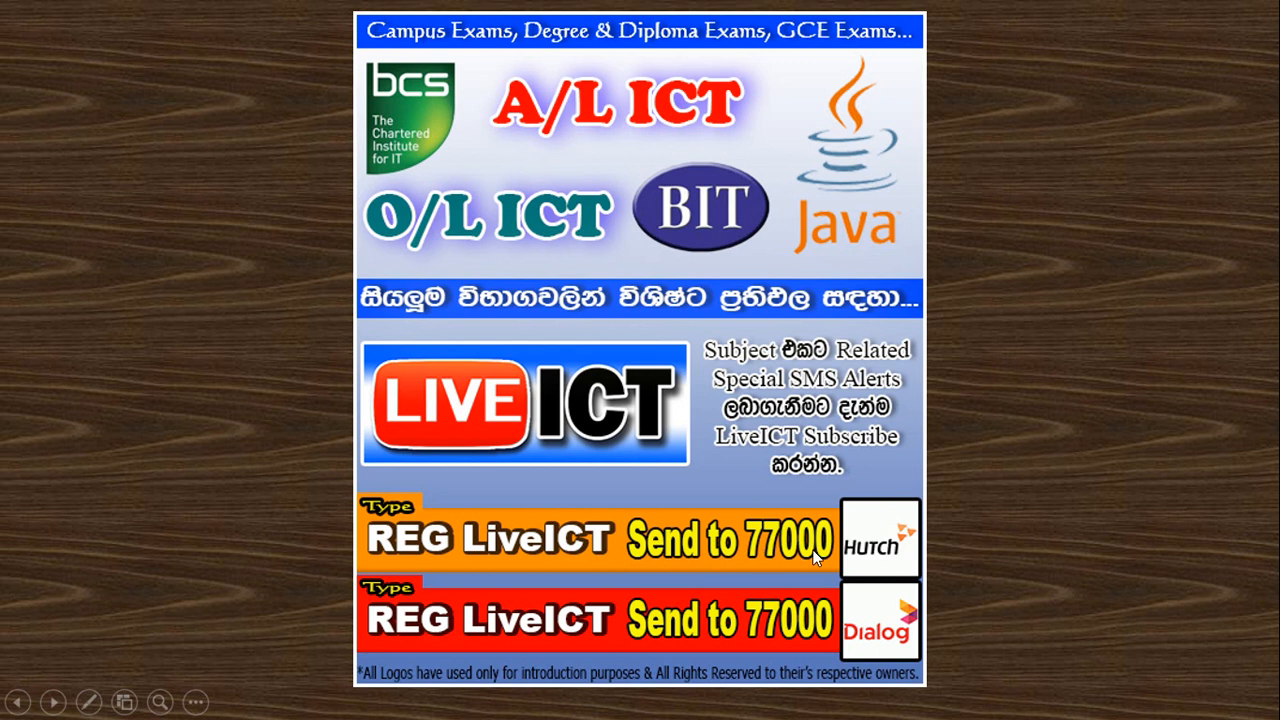
mouse_move(880, 610)
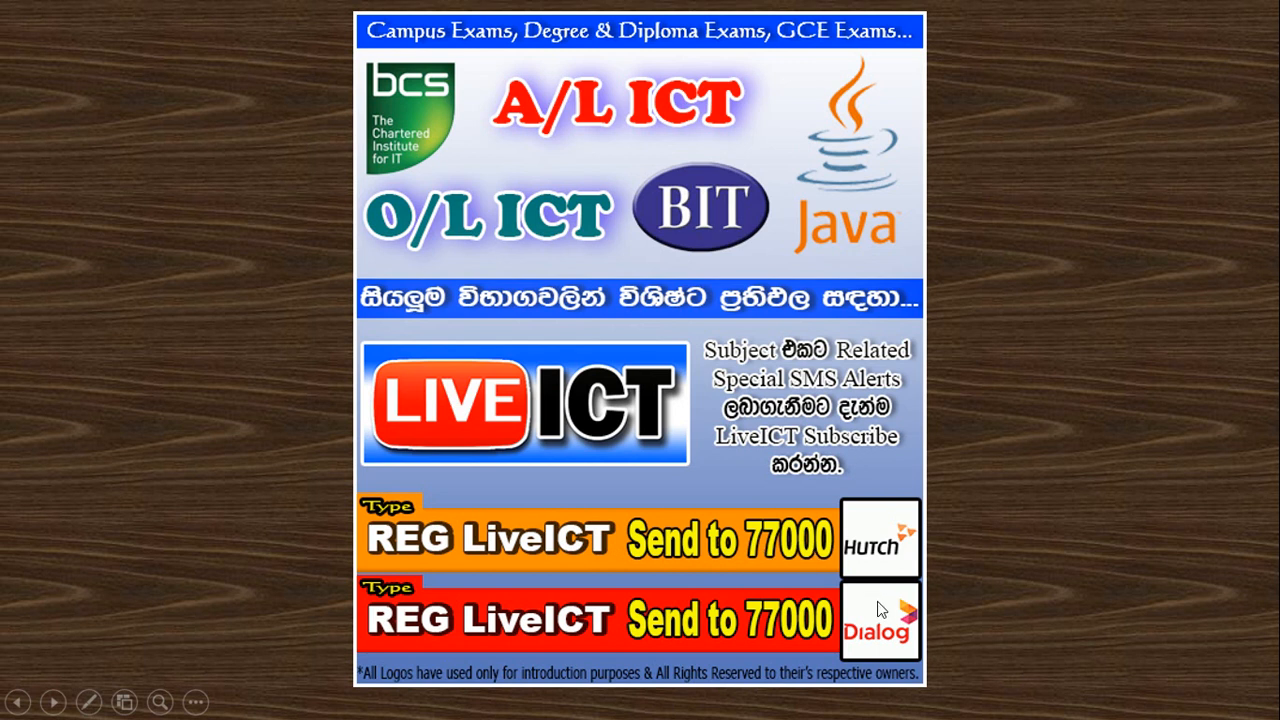
mouse_move(1204, 298)
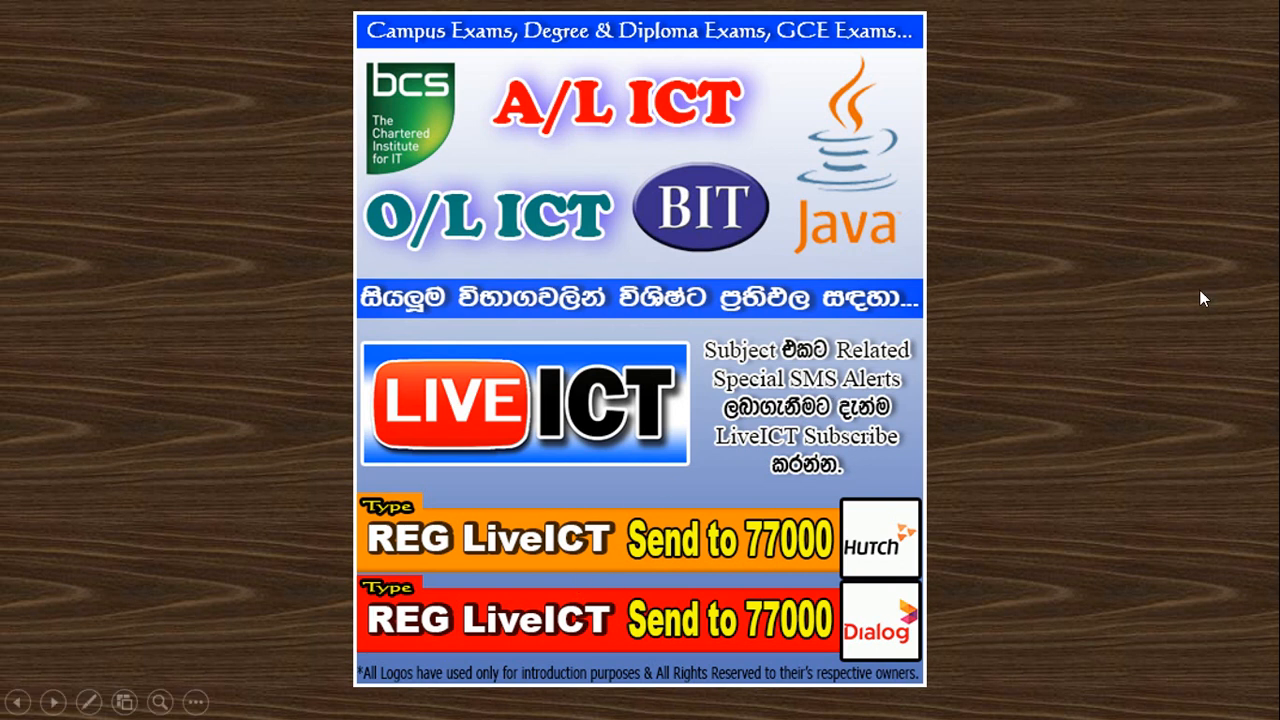